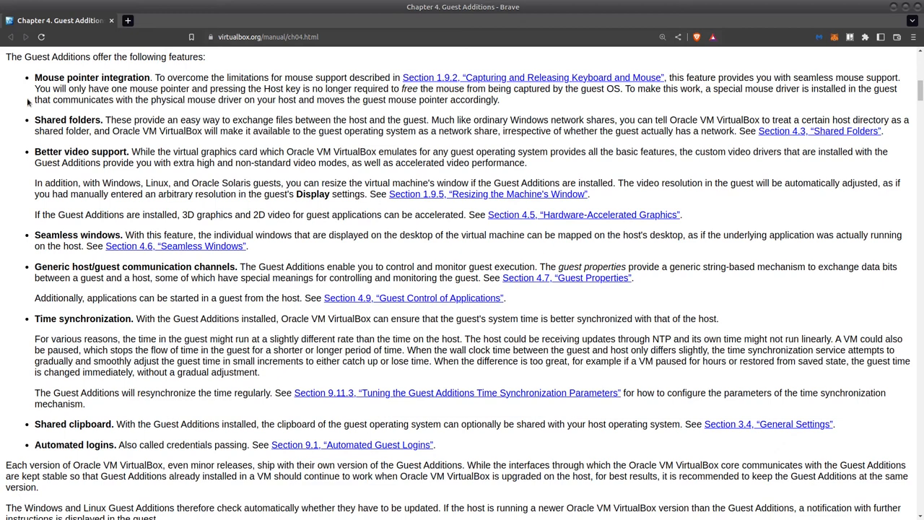
pyautogui.moveTo(405, 179)
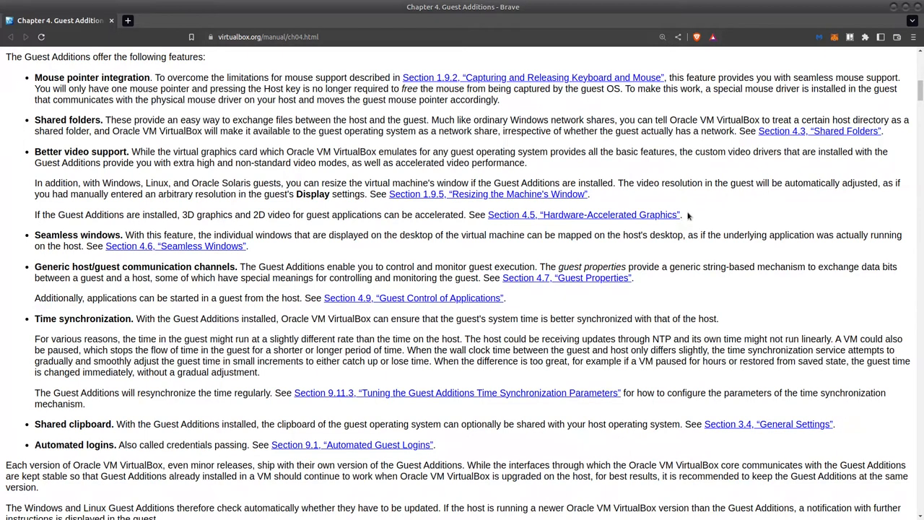
pyautogui.moveTo(690, 225)
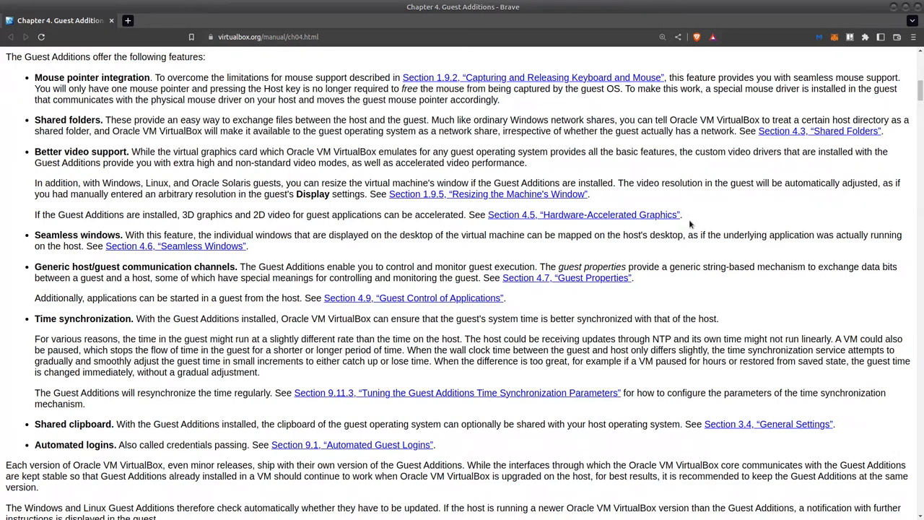
pyautogui.moveTo(697, 260)
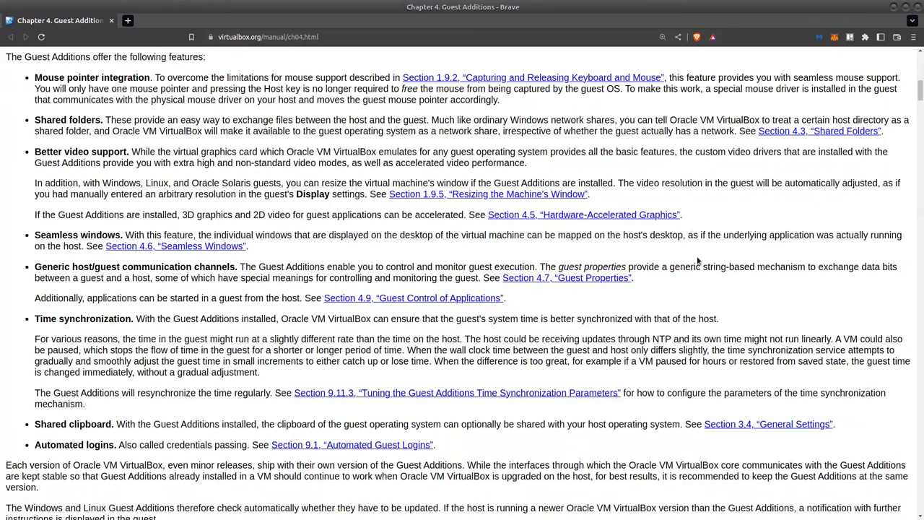
pyautogui.moveTo(733, 289)
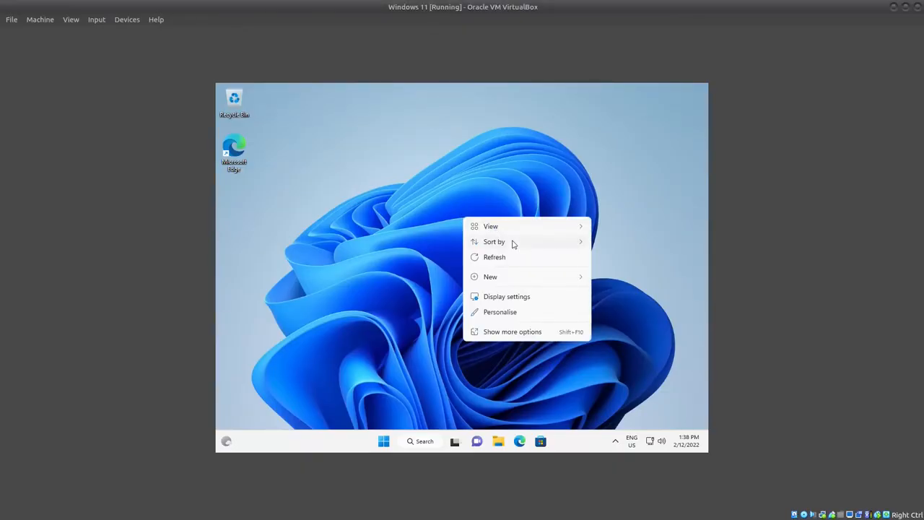
pyautogui.moveTo(526, 301)
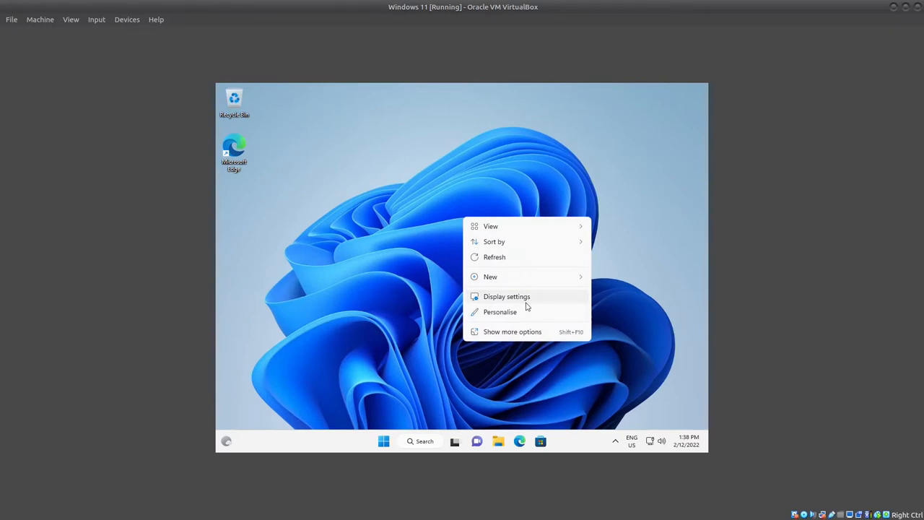
# - Check the Windows display settings in the guest, then close them
pyautogui.click(506, 296)
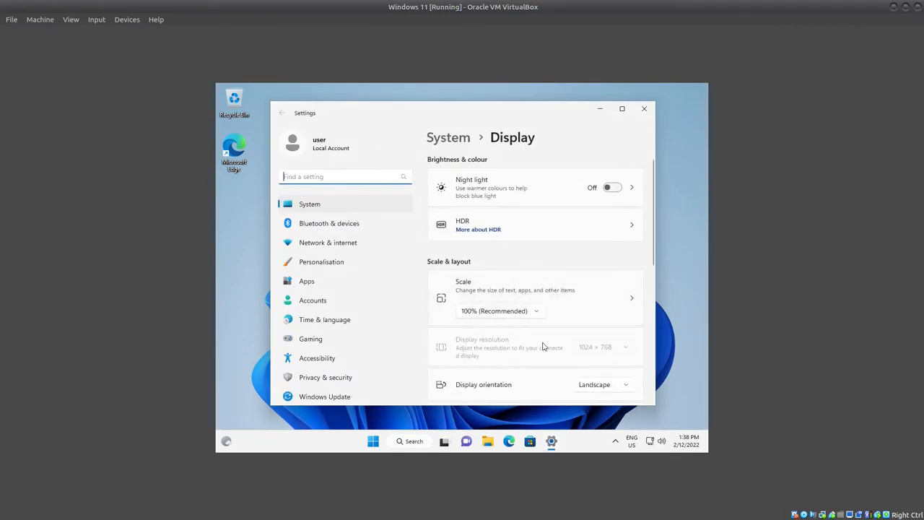
pyautogui.moveTo(706, 339)
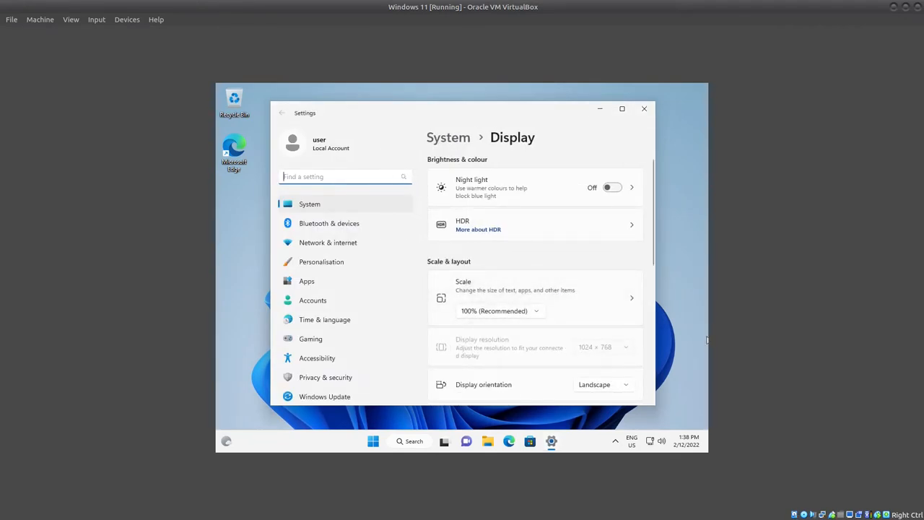
pyautogui.moveTo(578, 347)
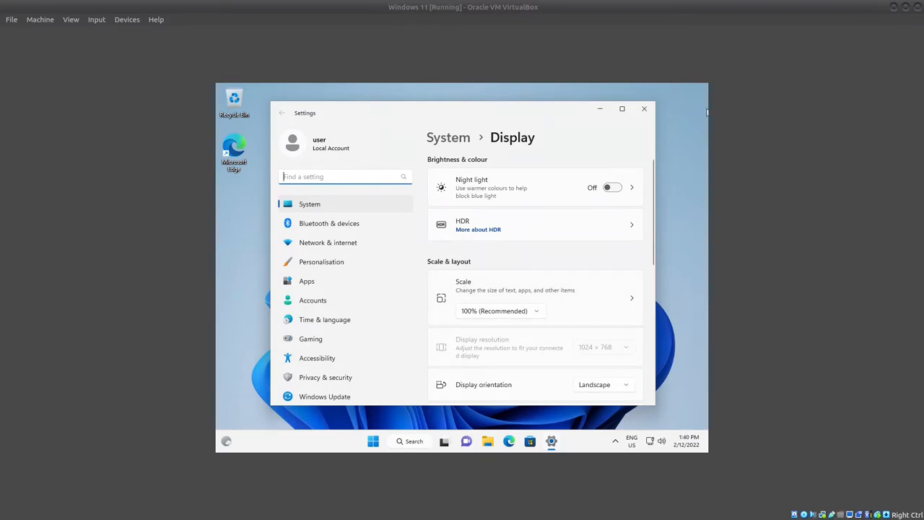
pyautogui.moveTo(438, 334)
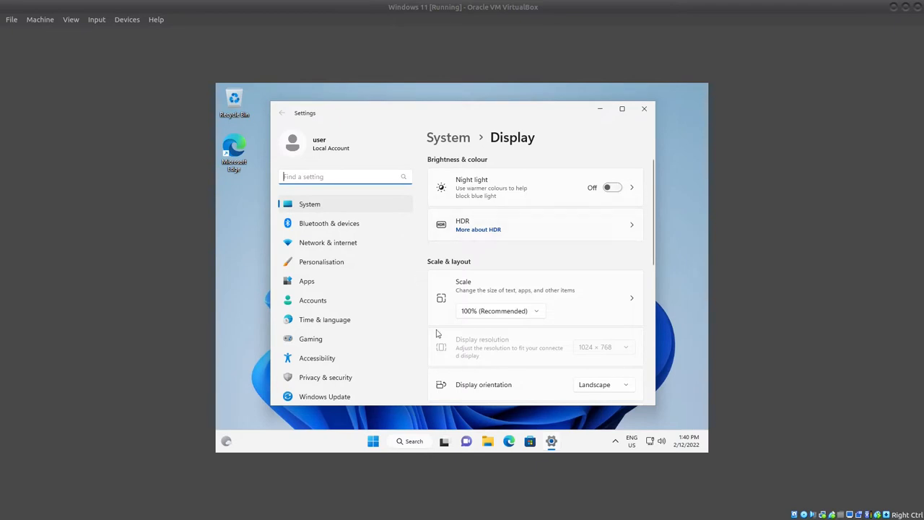
pyautogui.moveTo(644, 109)
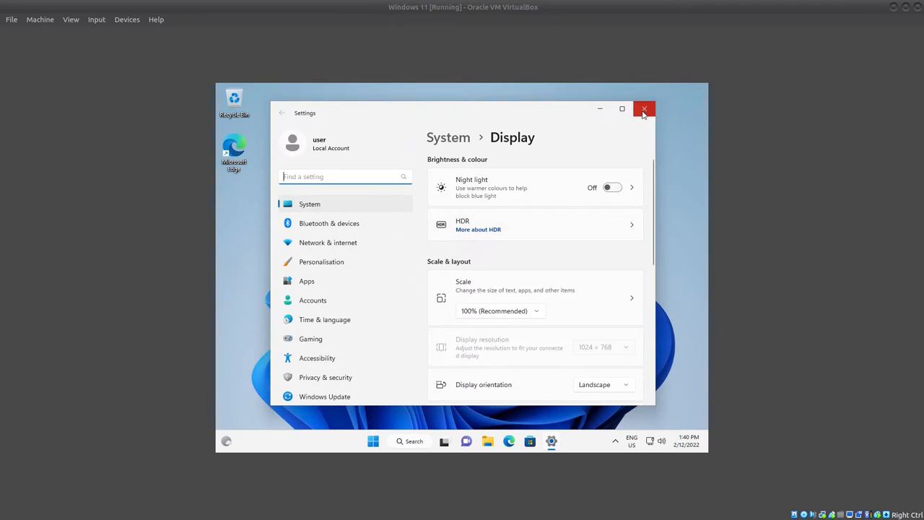
pyautogui.click(643, 110)
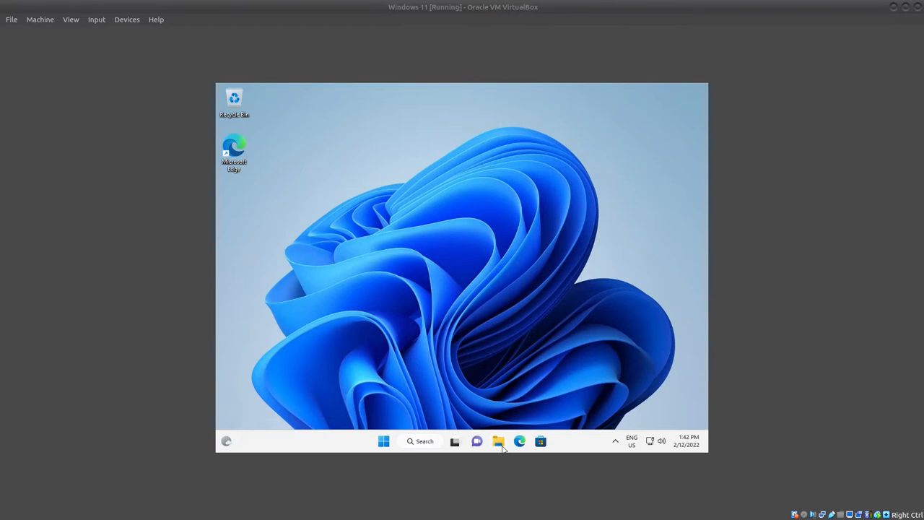
# - Show This PC in File Explorer and insert the Guest Additions CD image via Devices
pyautogui.click(496, 441)
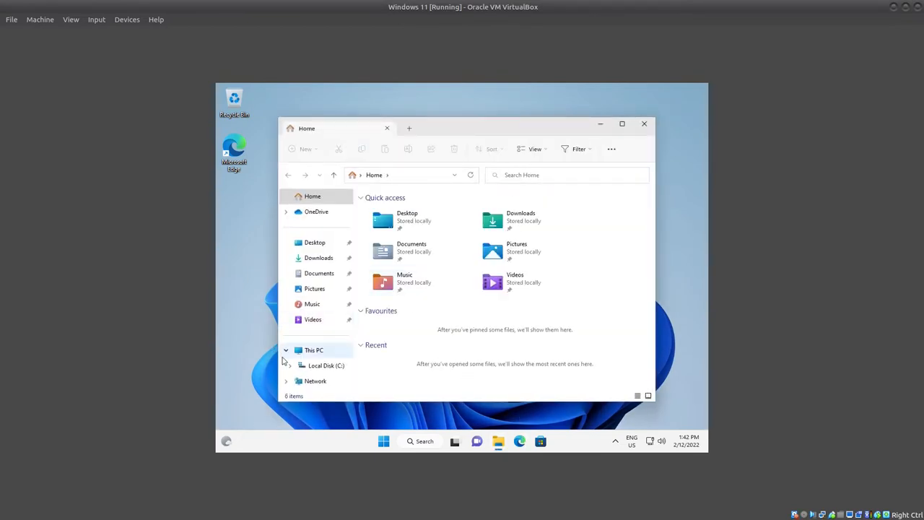
pyautogui.click(312, 349)
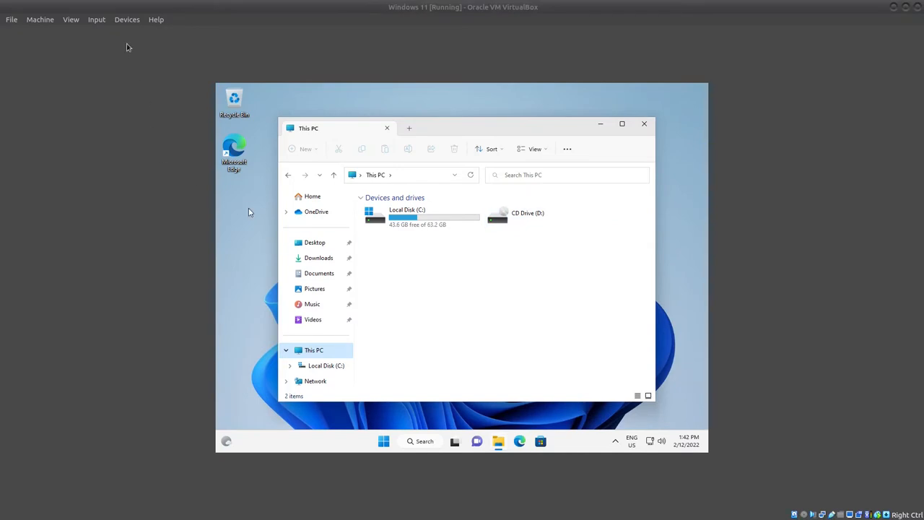
pyautogui.click(127, 20)
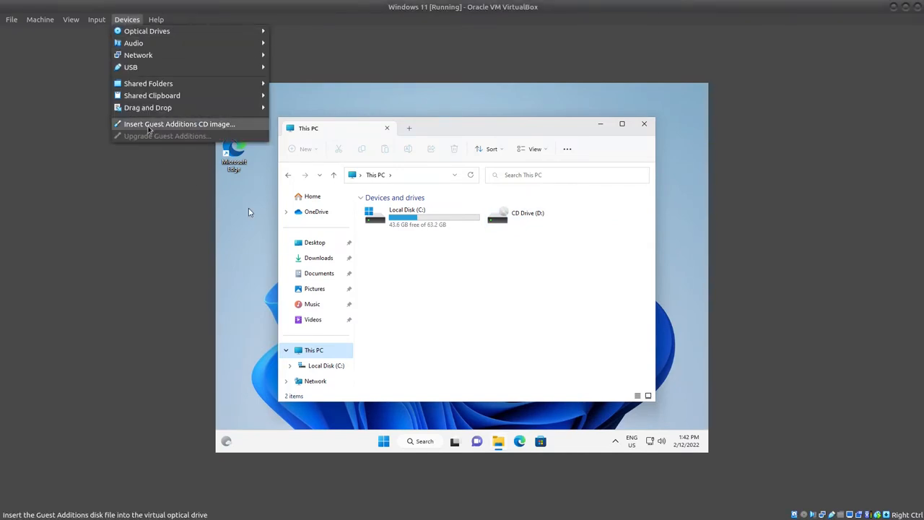
pyautogui.moveTo(209, 124)
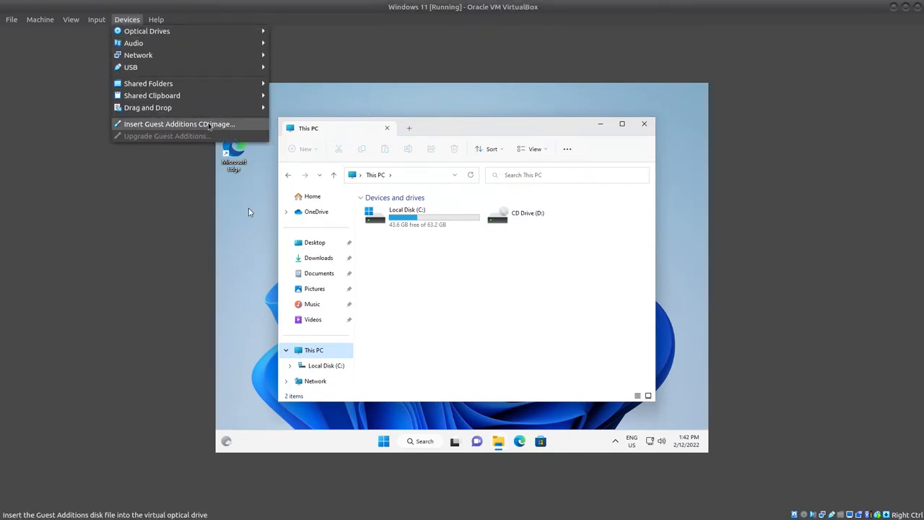
pyautogui.click(179, 125)
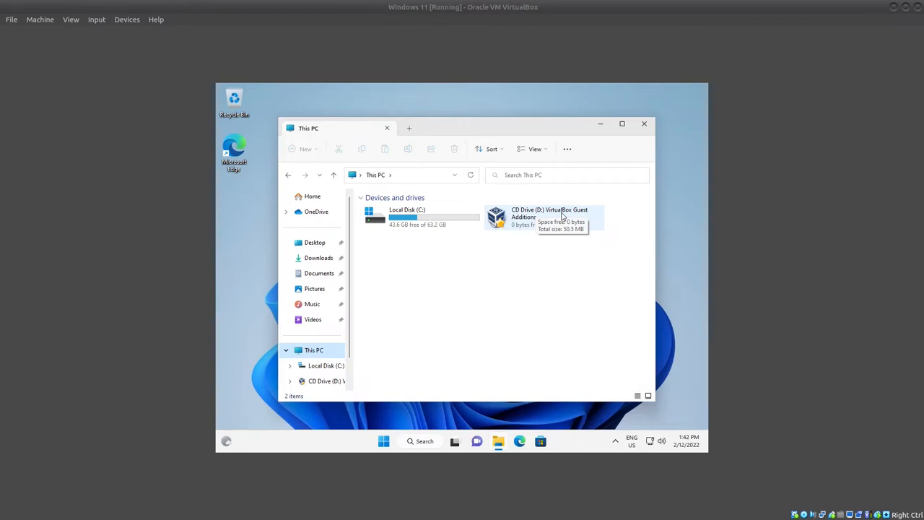
pyautogui.moveTo(525, 273)
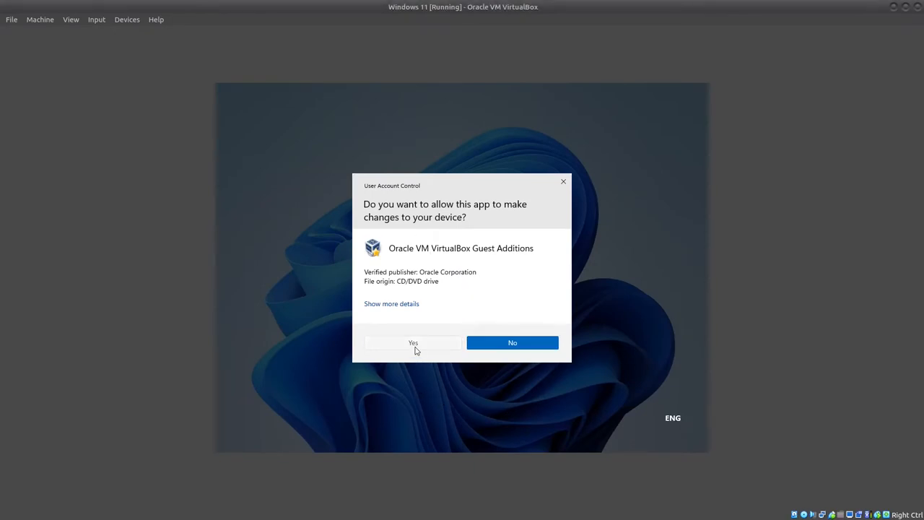
# - Run the Guest Additions 7.0.4 wizard with default folder and components, finishing with Reboot now
pyautogui.click(413, 342)
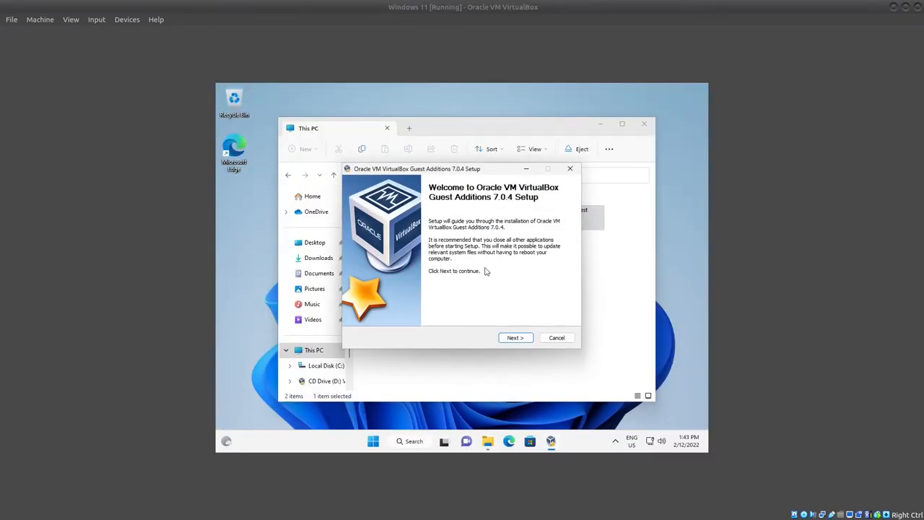
pyautogui.moveTo(482, 286)
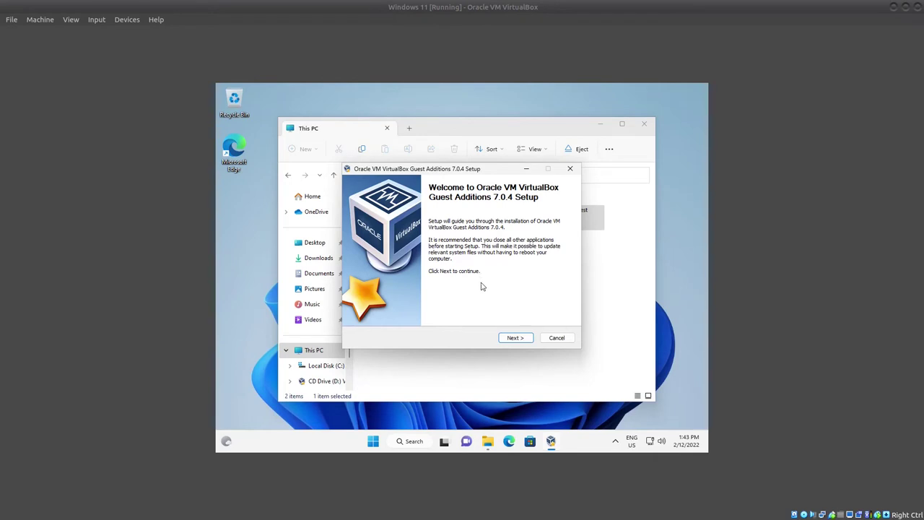
pyautogui.click(514, 338)
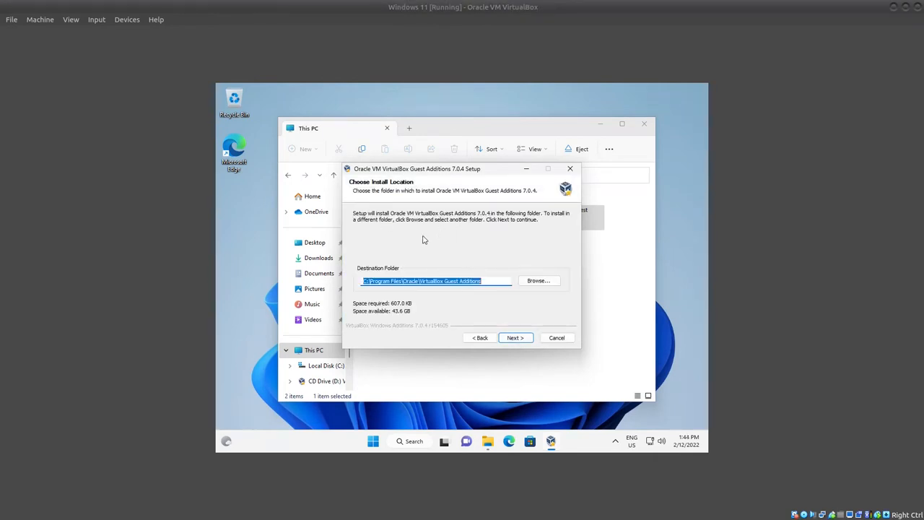
pyautogui.click(515, 338)
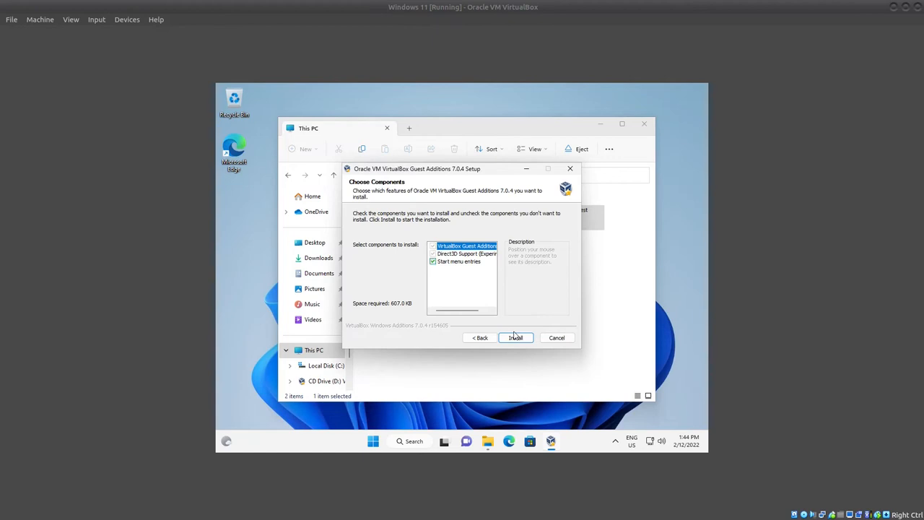
pyautogui.click(514, 337)
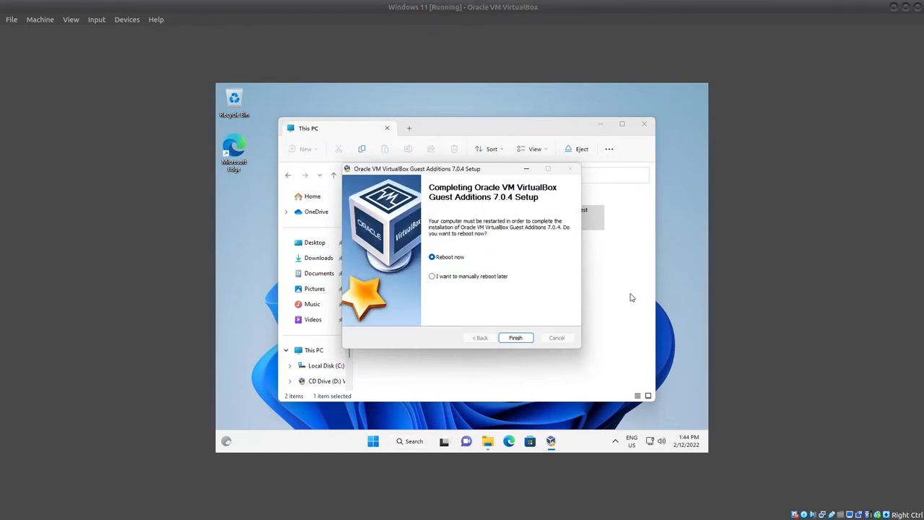
pyautogui.moveTo(488, 291)
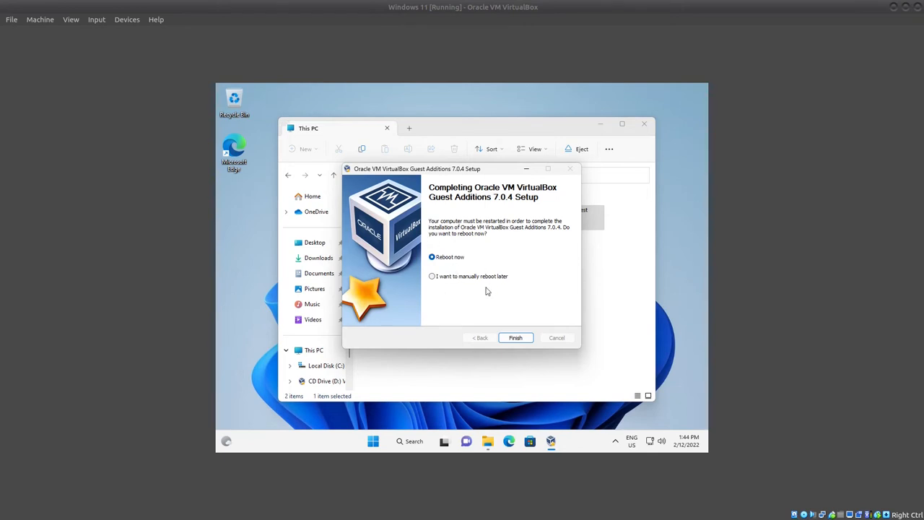
pyautogui.moveTo(523, 295)
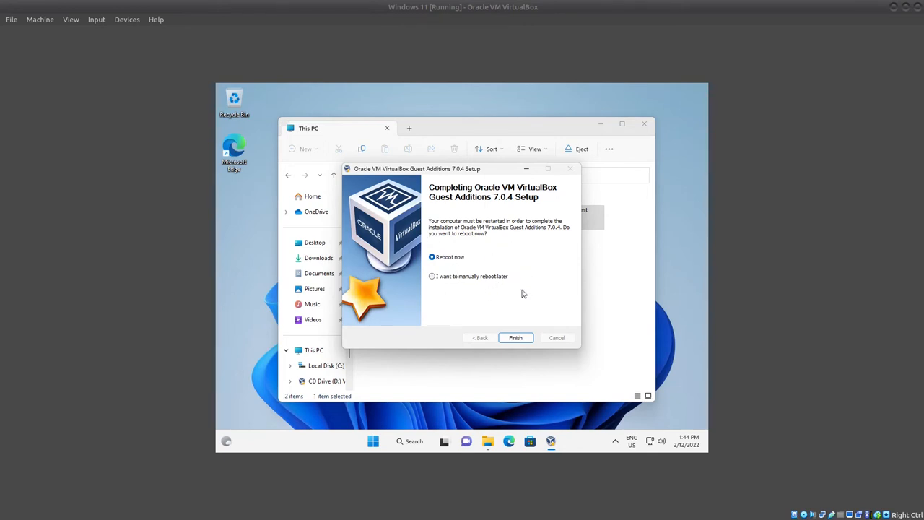
pyautogui.moveTo(565, 312)
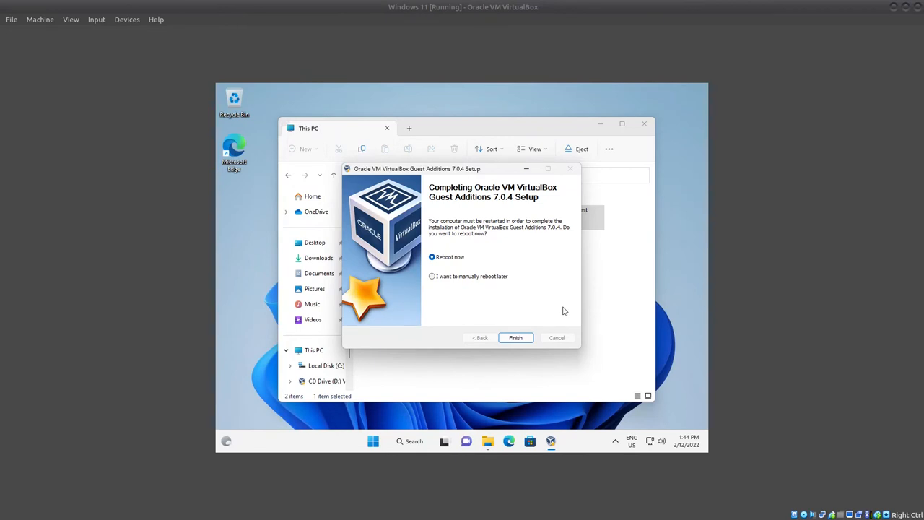
pyautogui.moveTo(502, 271)
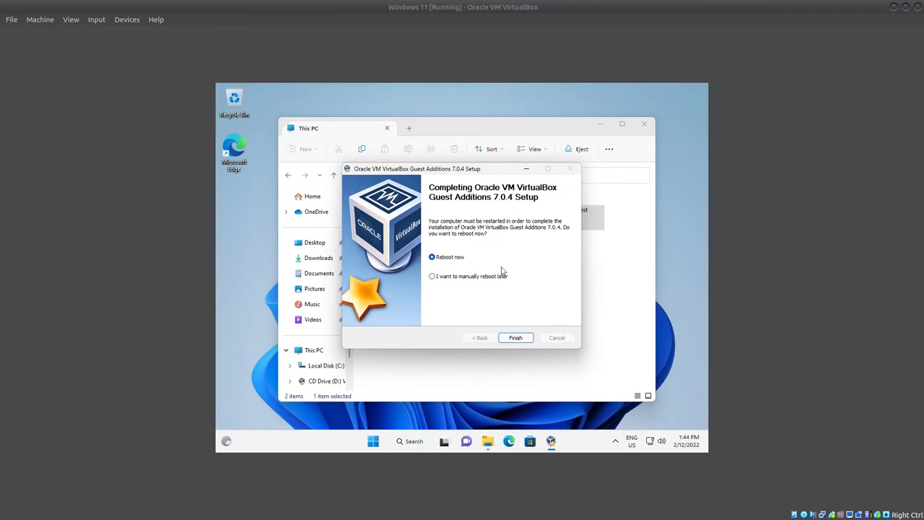
pyautogui.moveTo(515, 337)
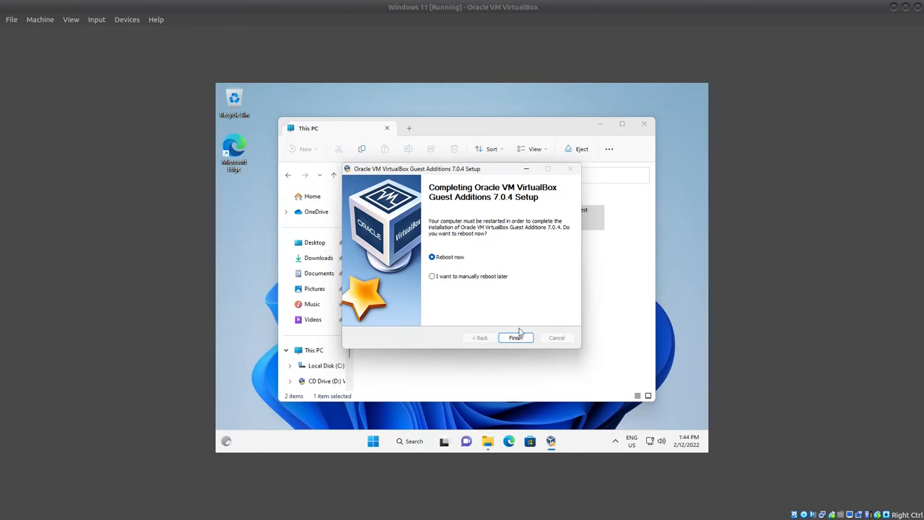
pyautogui.click(515, 337)
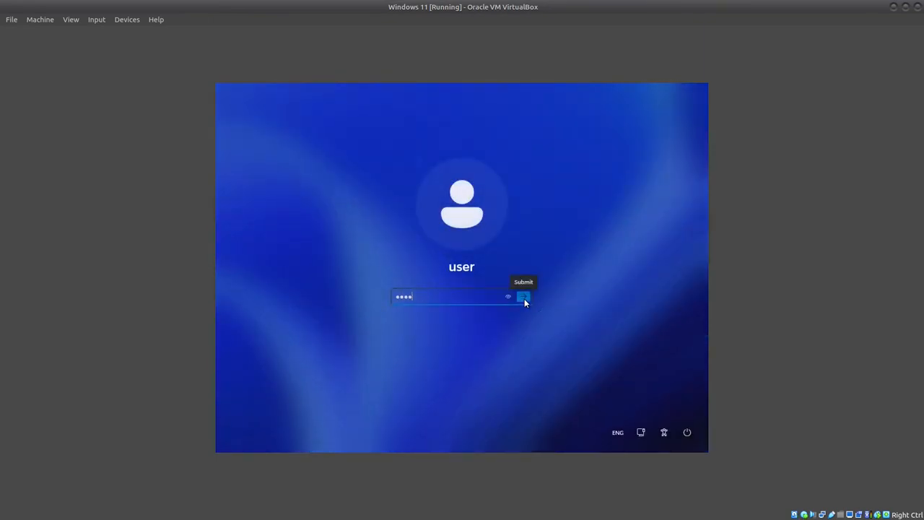
# - Submit the password to sign in to the restarted Windows 11 guest
pyautogui.click(523, 298)
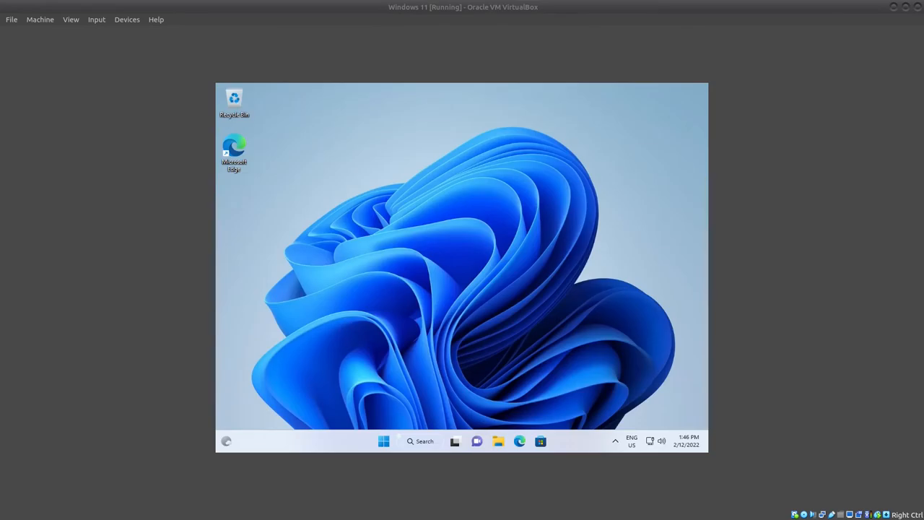
pyautogui.moveTo(430, 284)
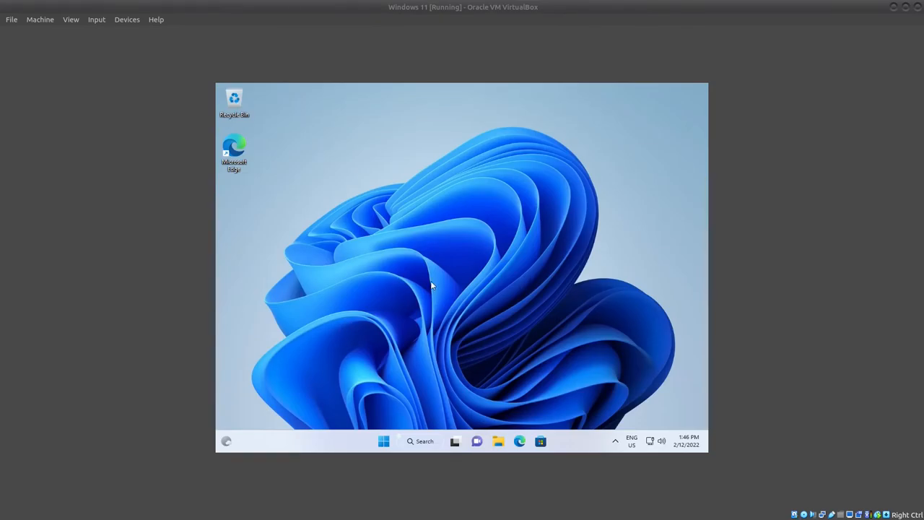
# - From the desktop menu reach Display settings and expand the Display resolution list
pyautogui.rightClick(433, 286)
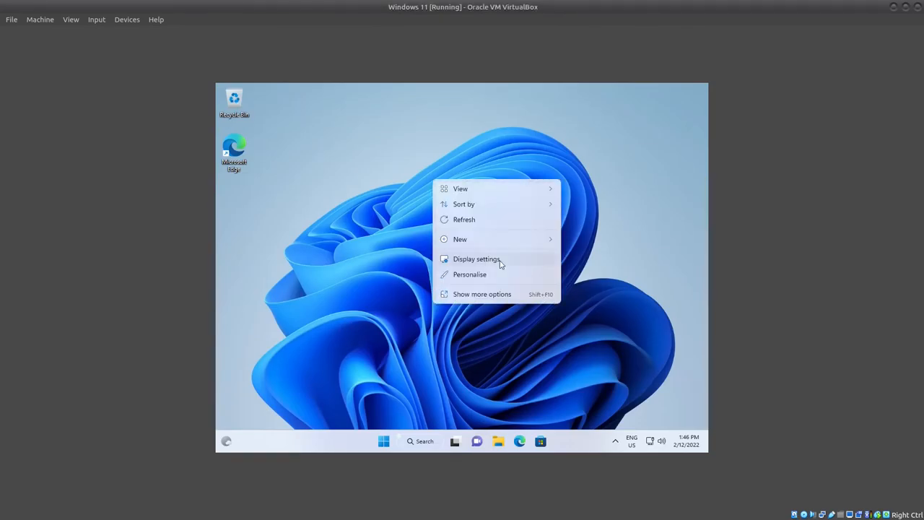
pyautogui.click(477, 258)
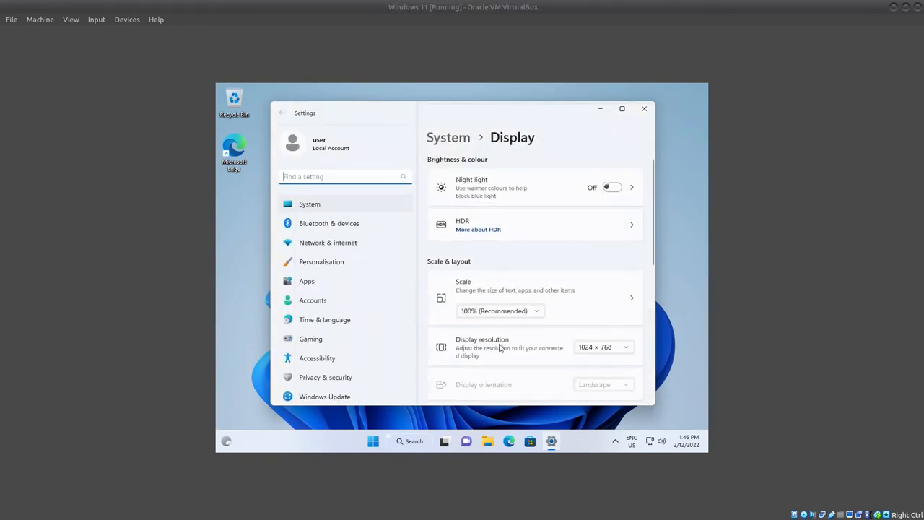
pyautogui.click(603, 346)
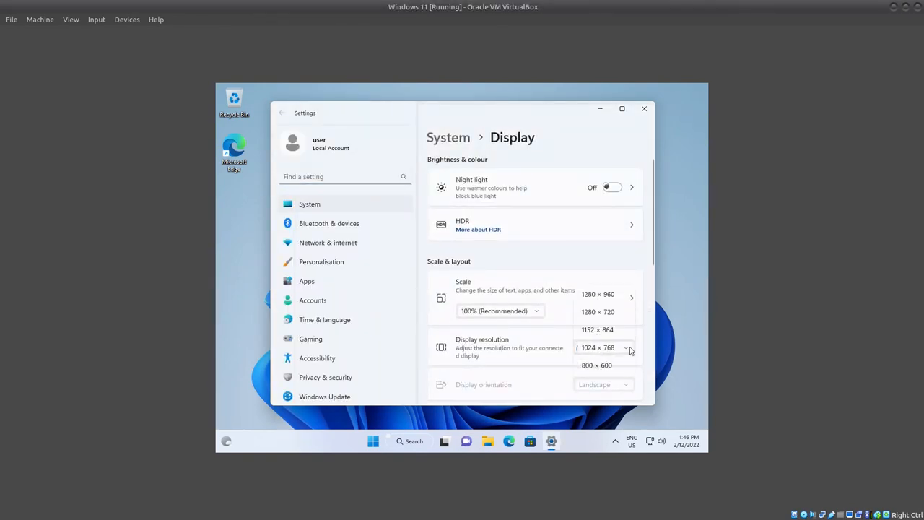
pyautogui.moveTo(624, 337)
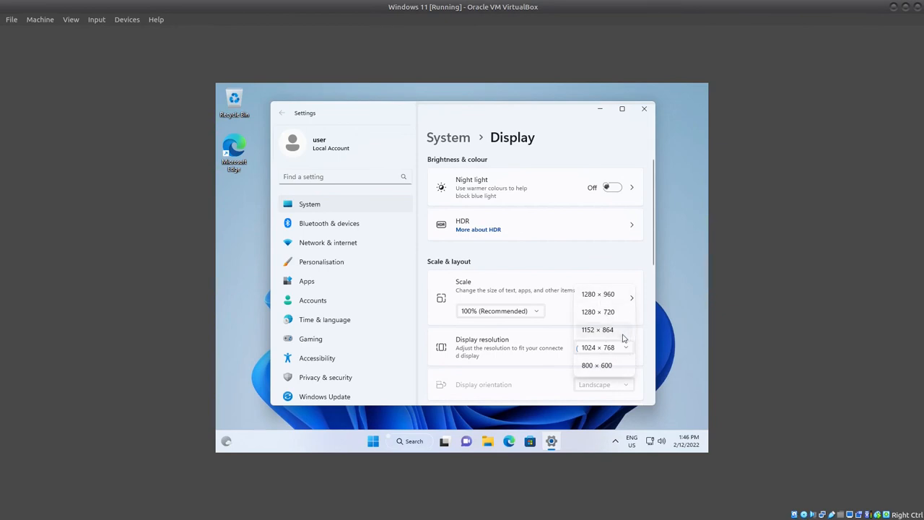